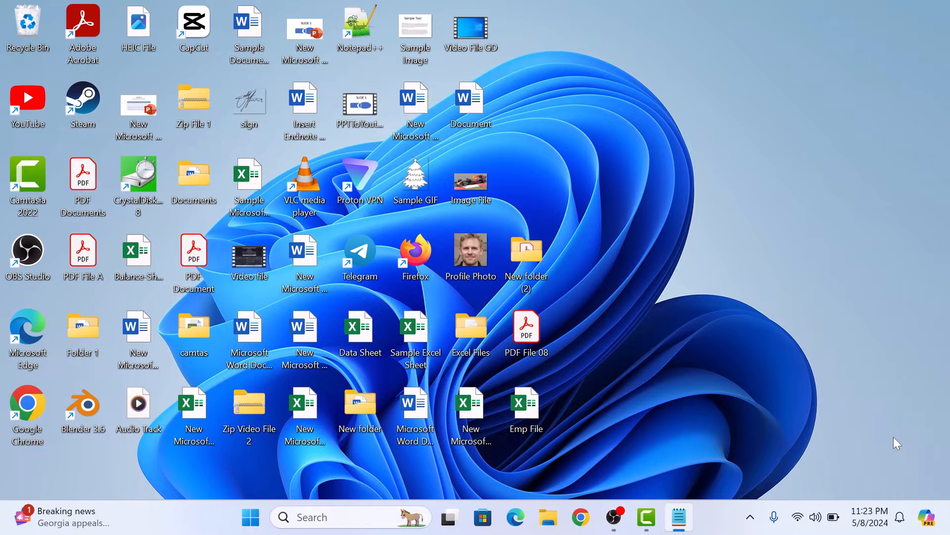
Open the Emp File workbook from the desktop to show its employee data
left_click(526, 403)
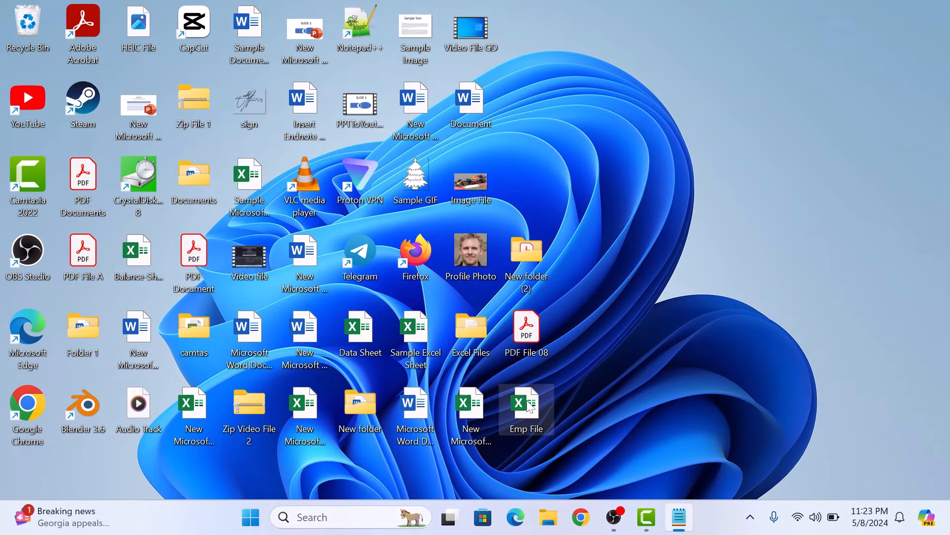
double_click(525, 403)
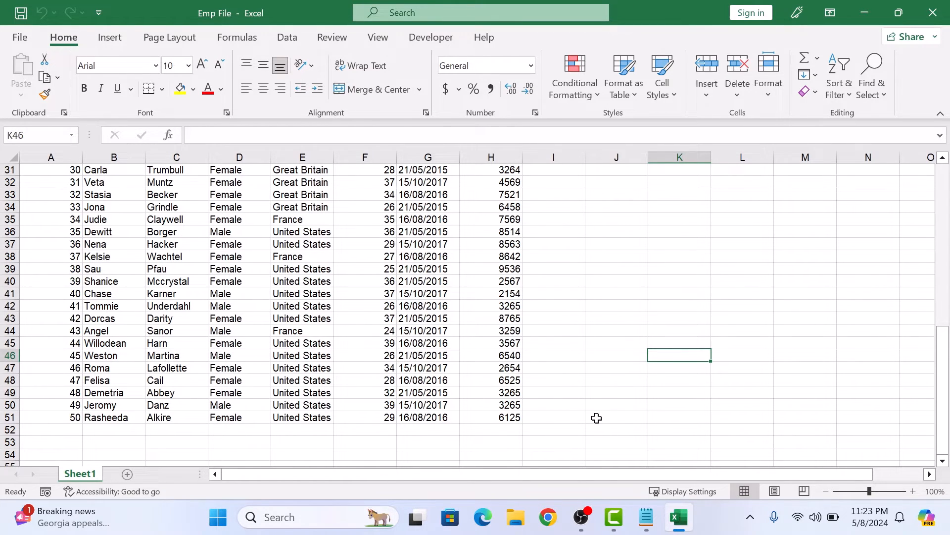
From File > Info, choose Protect Workbook's Encrypt with Password option
left_click(19, 37)
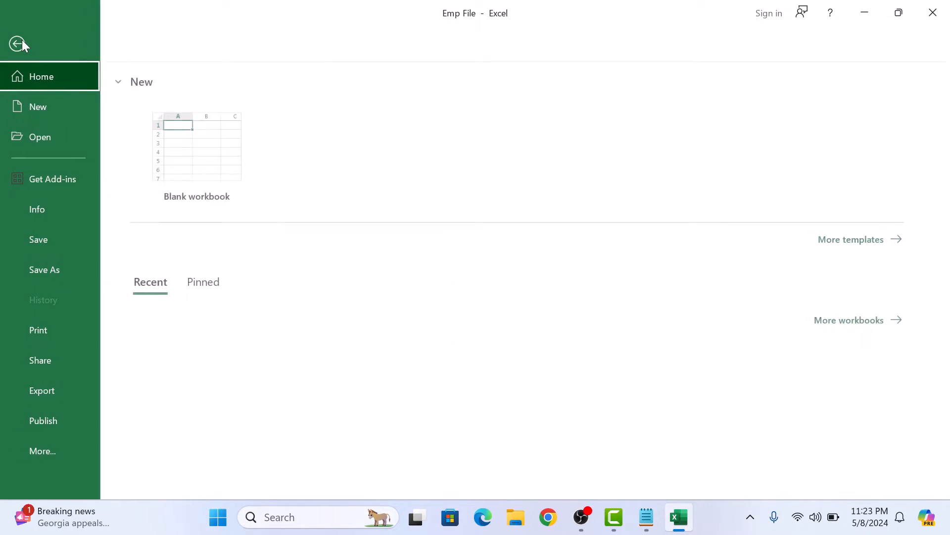
left_click(41, 76)
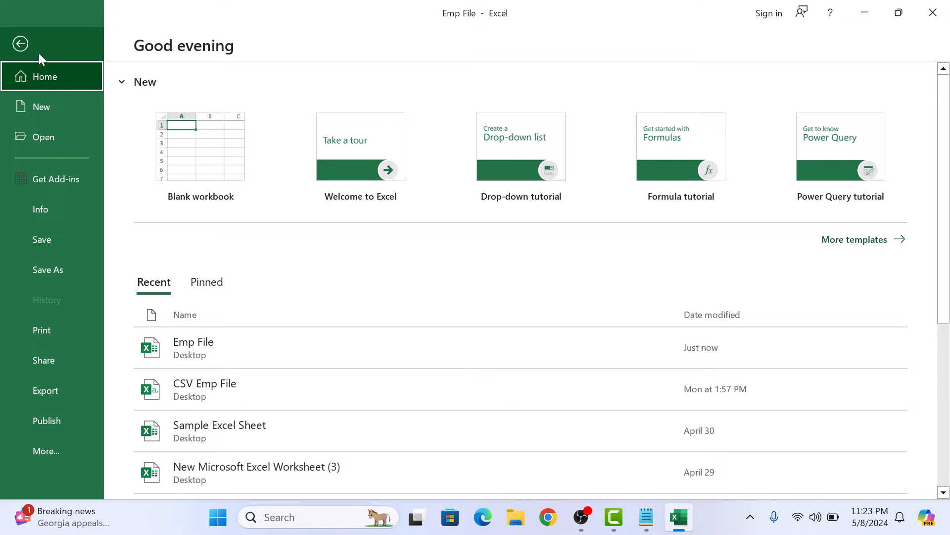
left_click(41, 209)
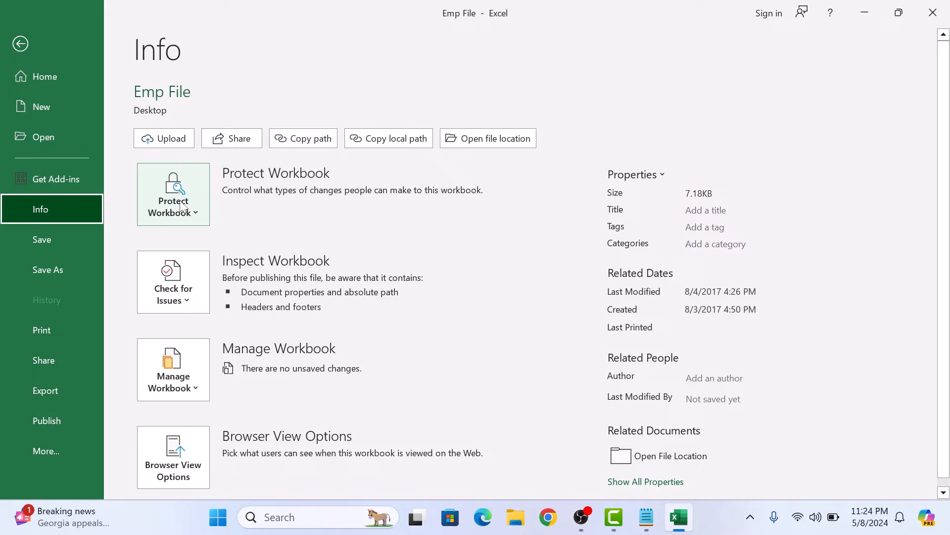
left_click(173, 194)
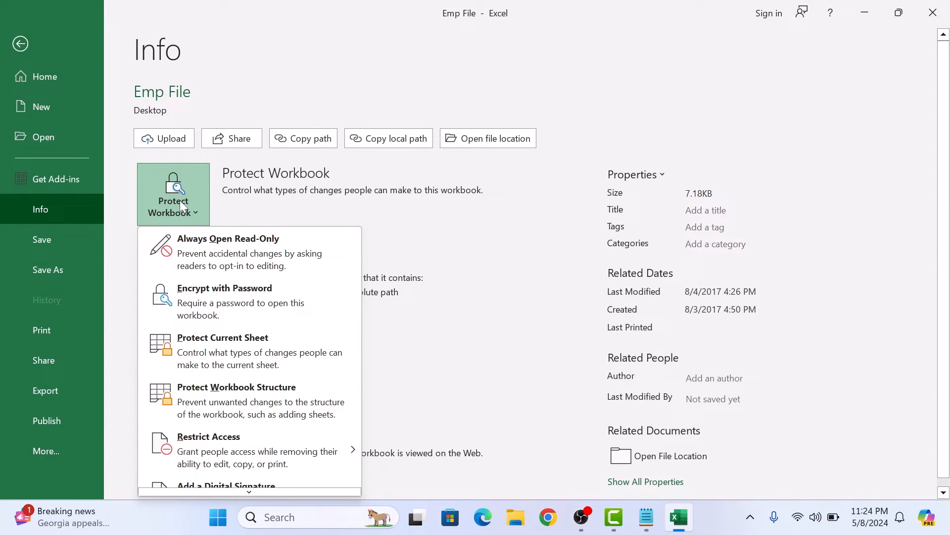
left_click(224, 289)
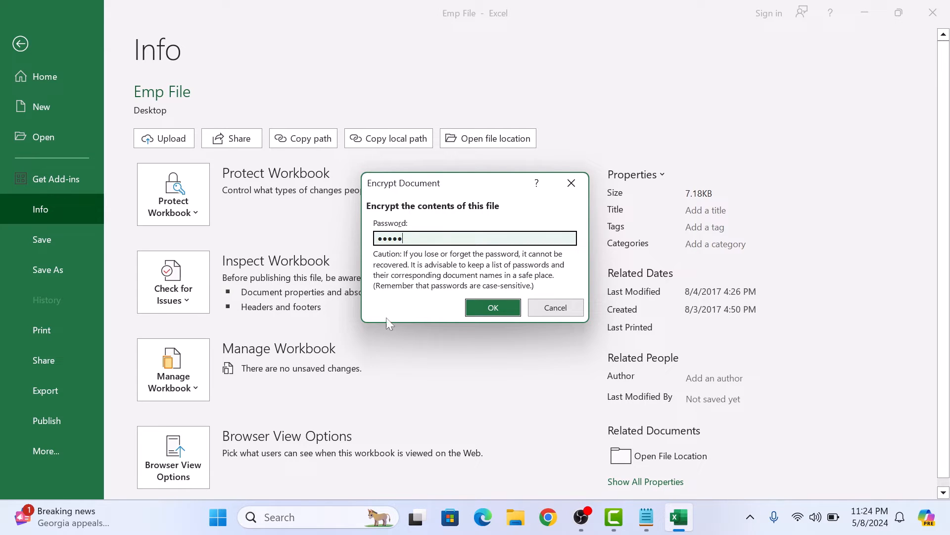
Confirm the workbook password by re-entering it and accepting both dialogs
left_click(492, 308)
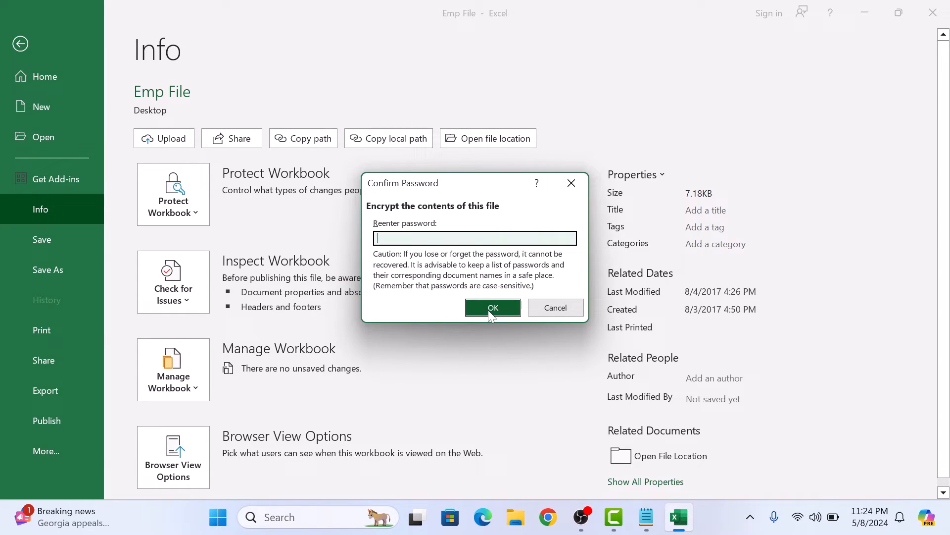
type("•••••")
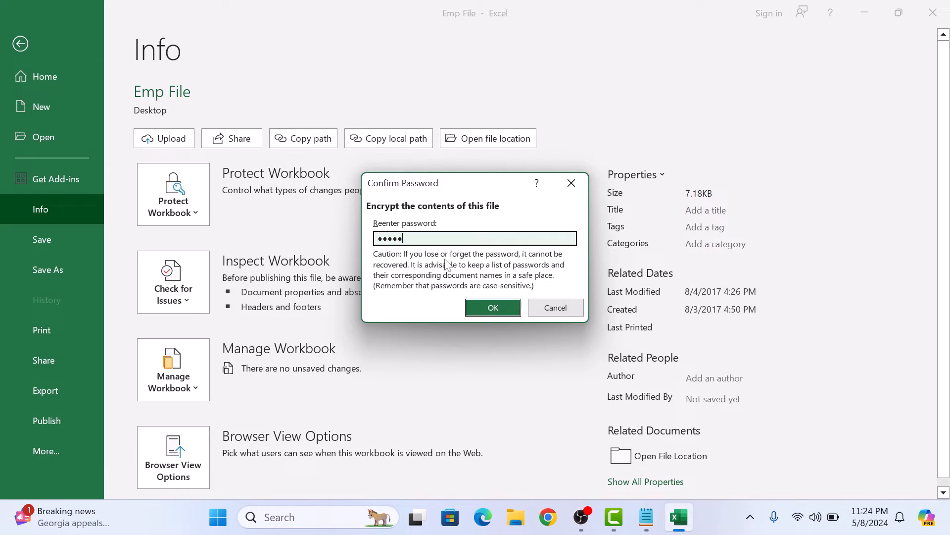
left_click(492, 307)
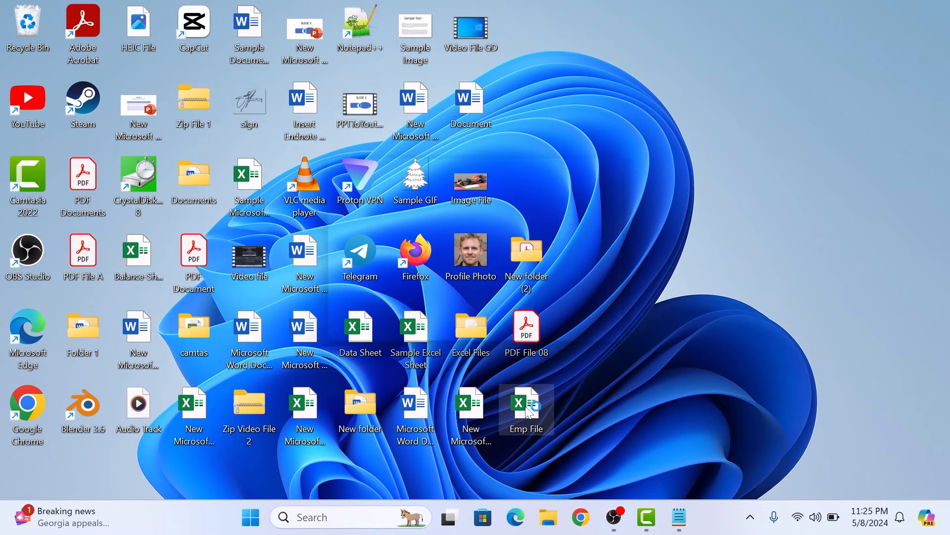
double_click(525, 402)
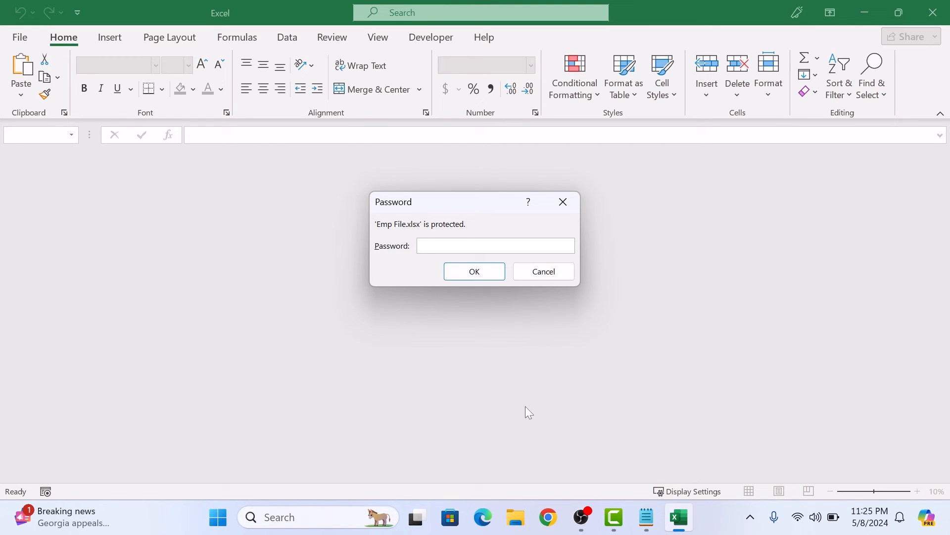
left_click(495, 246)
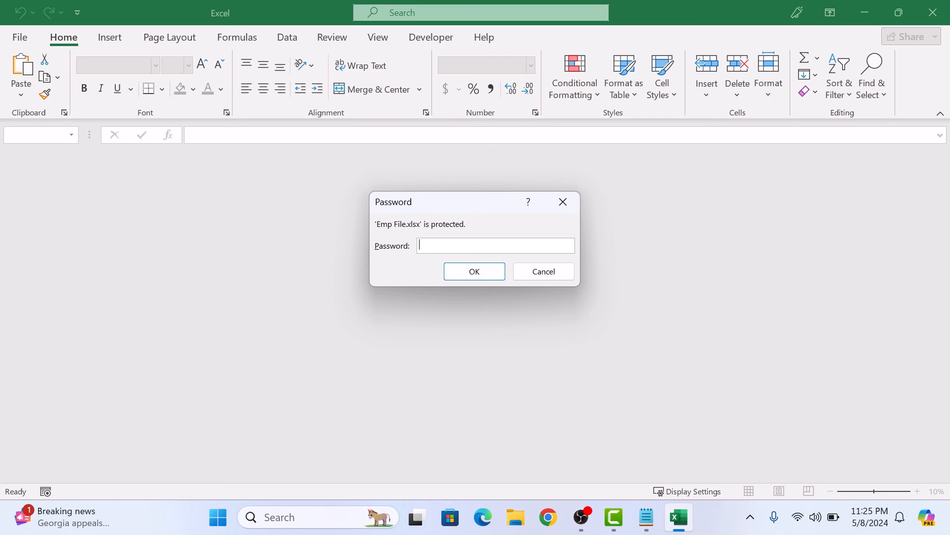
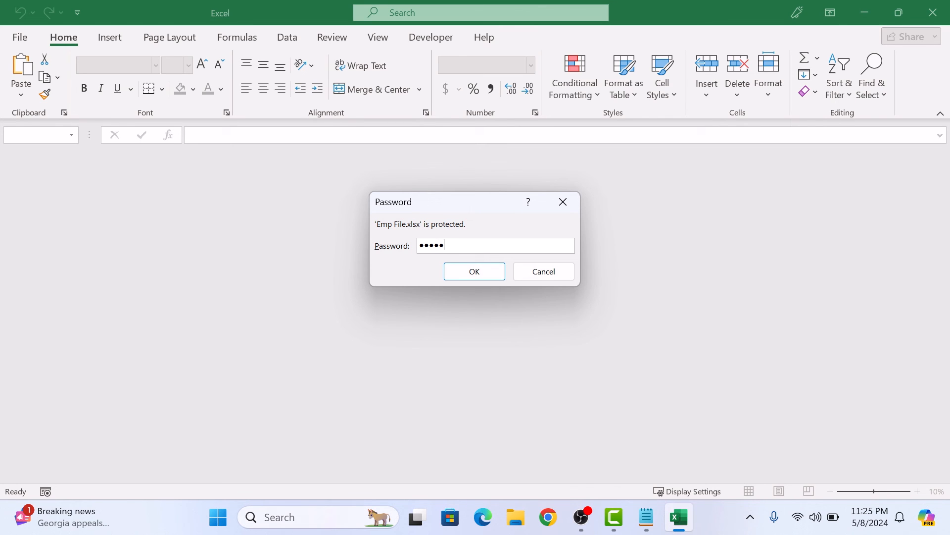
left_click(475, 271)
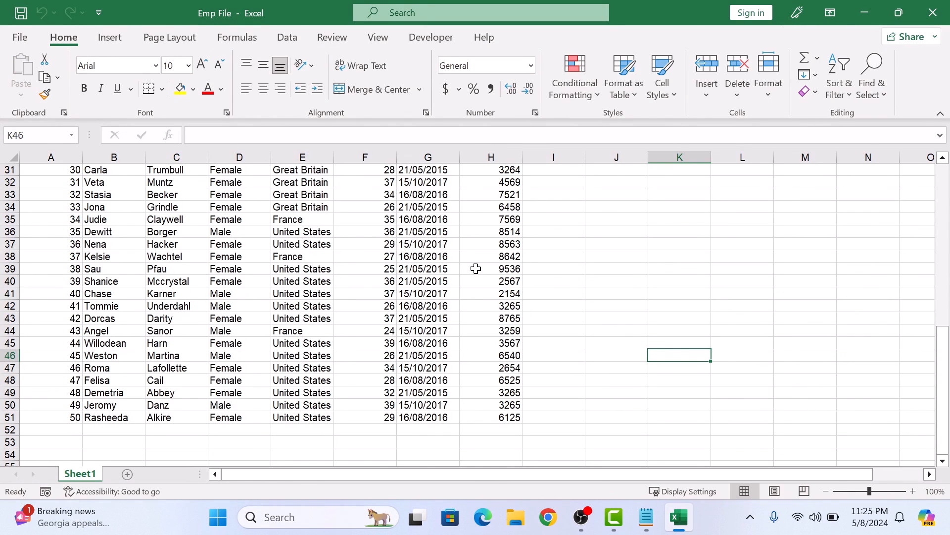